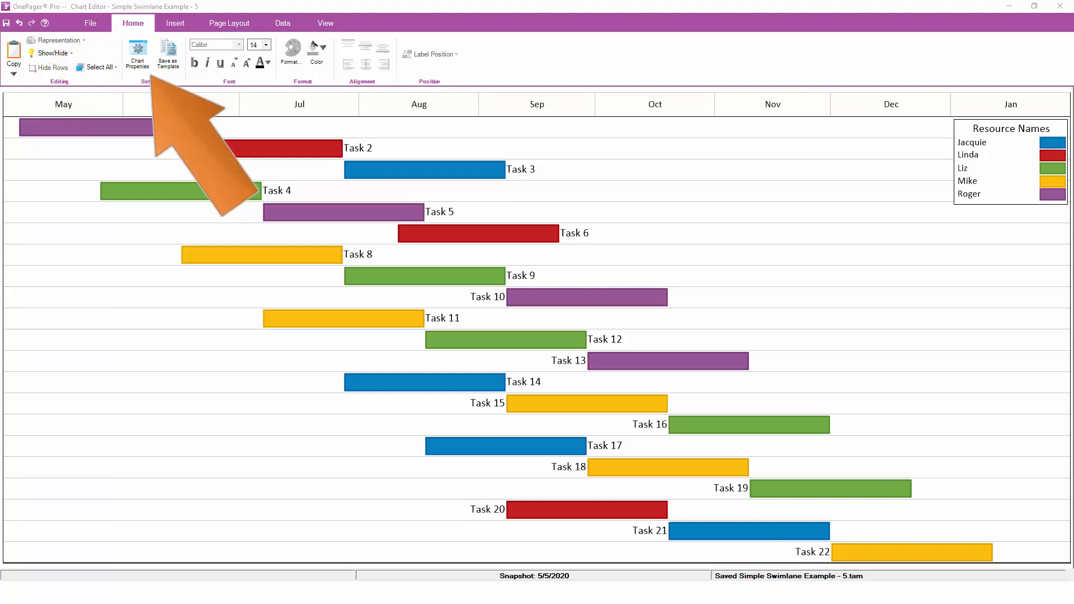
# Check that Task Selection charts tasks by the Flag20 column, then view the source plan
pyautogui.click(136, 55)
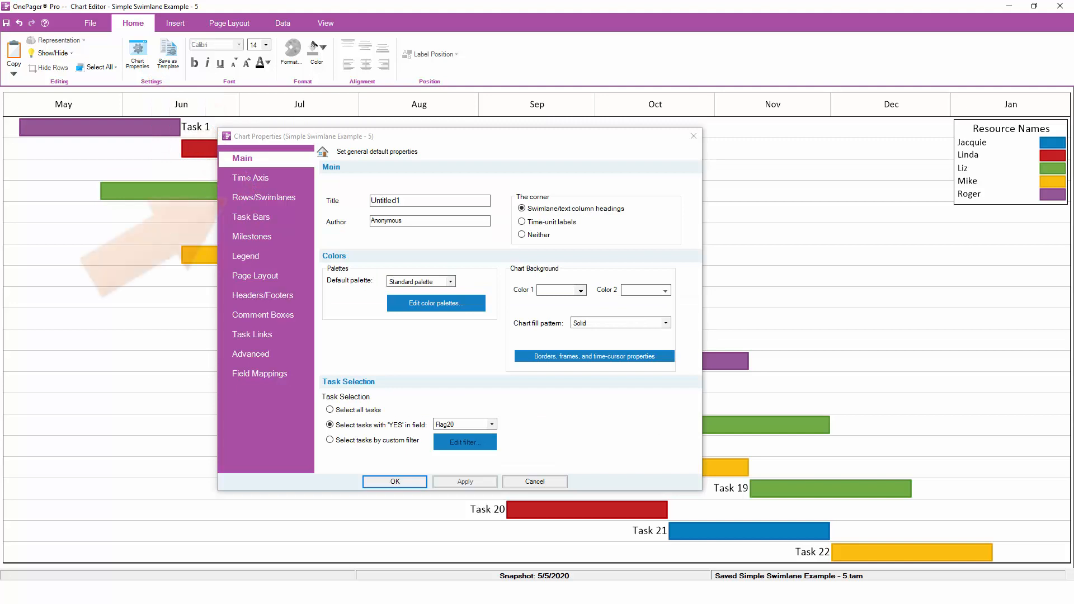
pyautogui.click(264, 197)
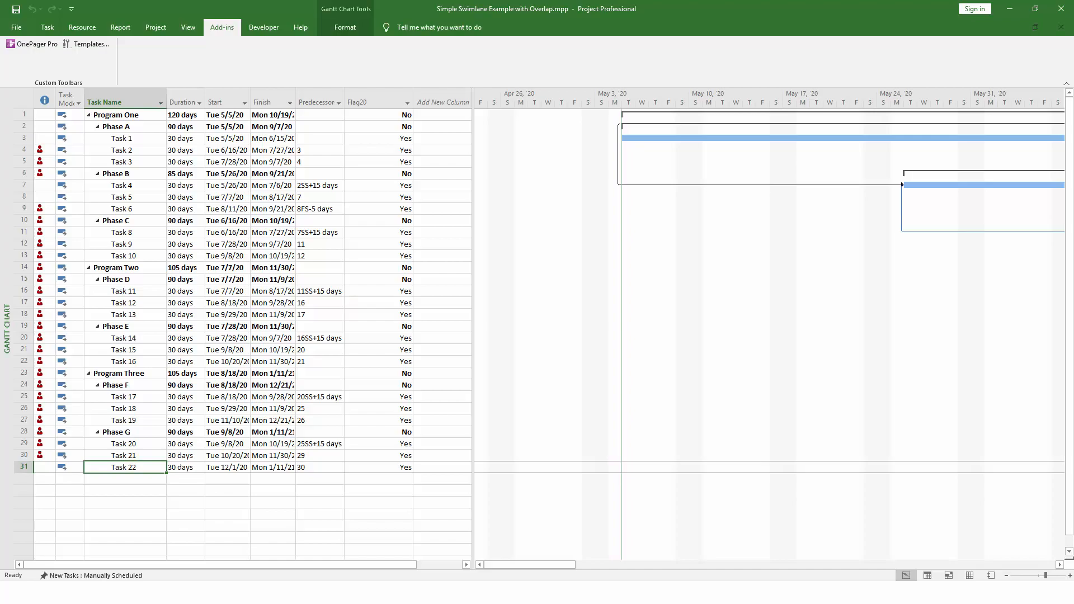
# Return from the Project outline to the chart's Rows/Swimlanes settings
pyautogui.click(34, 44)
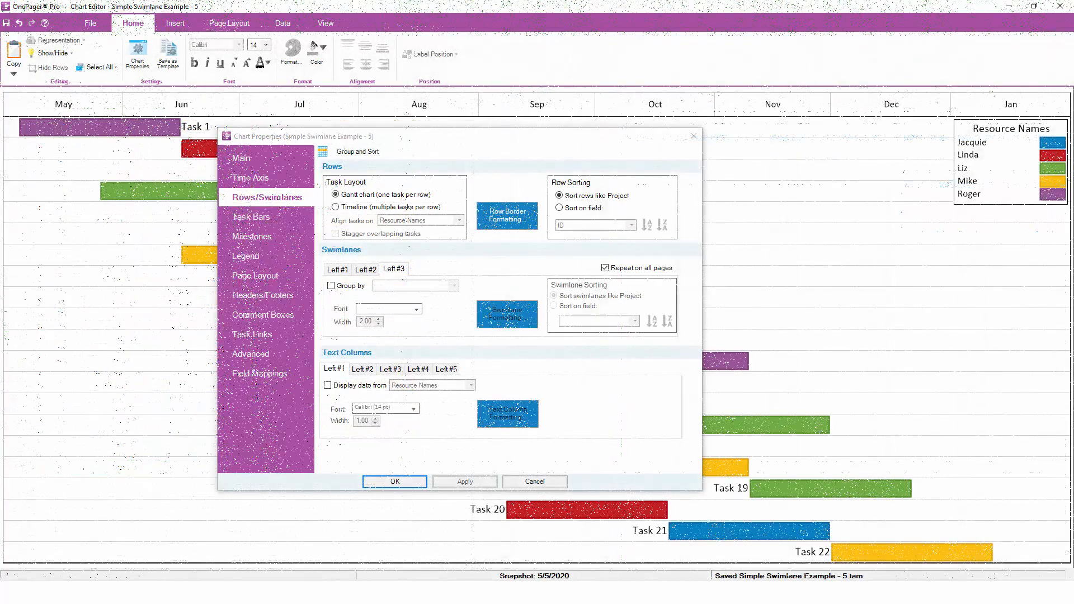
# Use a Timeline layout aligned on Level 2 summary name, staggering overlaps, with a phase-name column
pyautogui.click(336, 206)
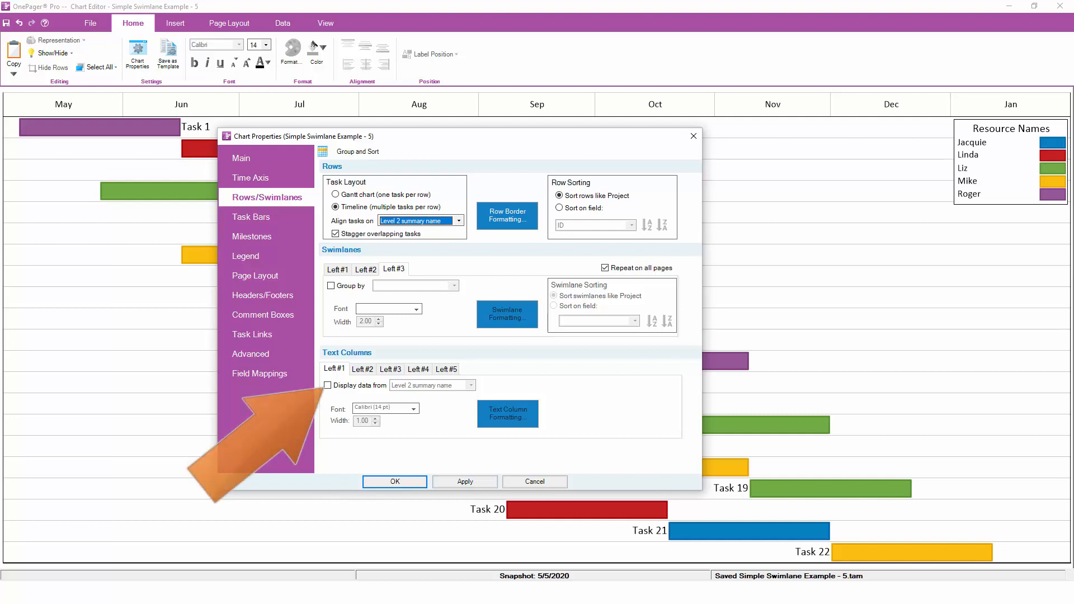
pyautogui.click(330, 385)
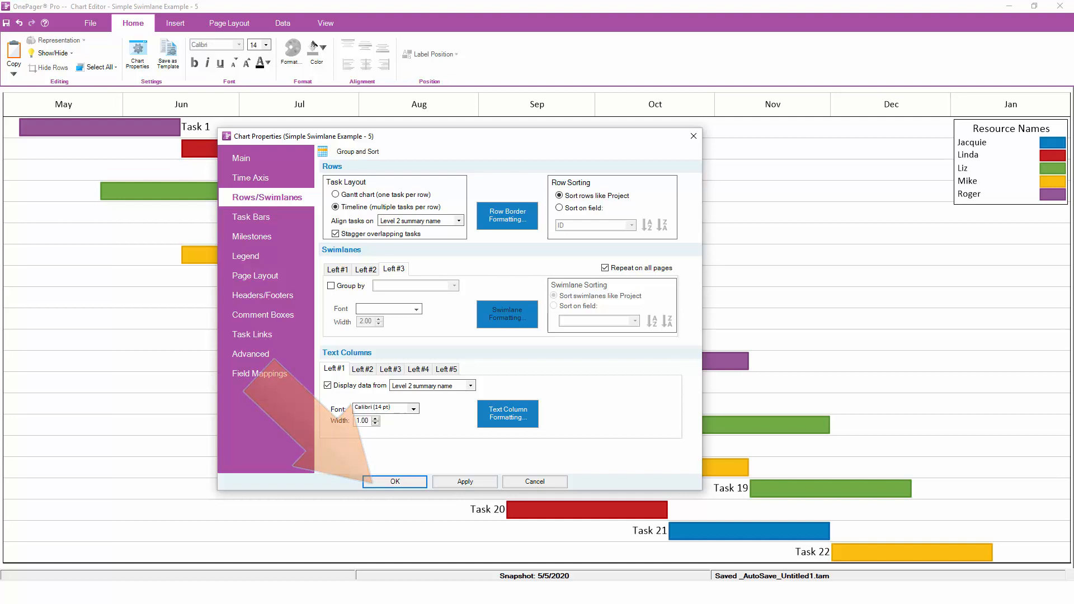
pyautogui.click(394, 481)
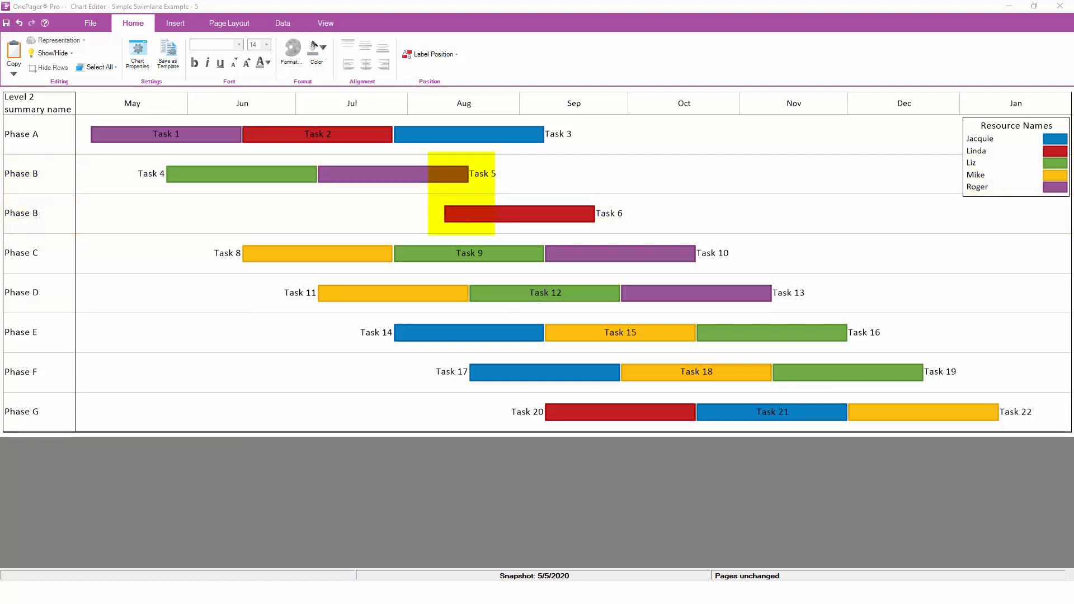
# Turn off Stagger overlapping tasks so each phase keeps a single row
pyautogui.click(136, 55)
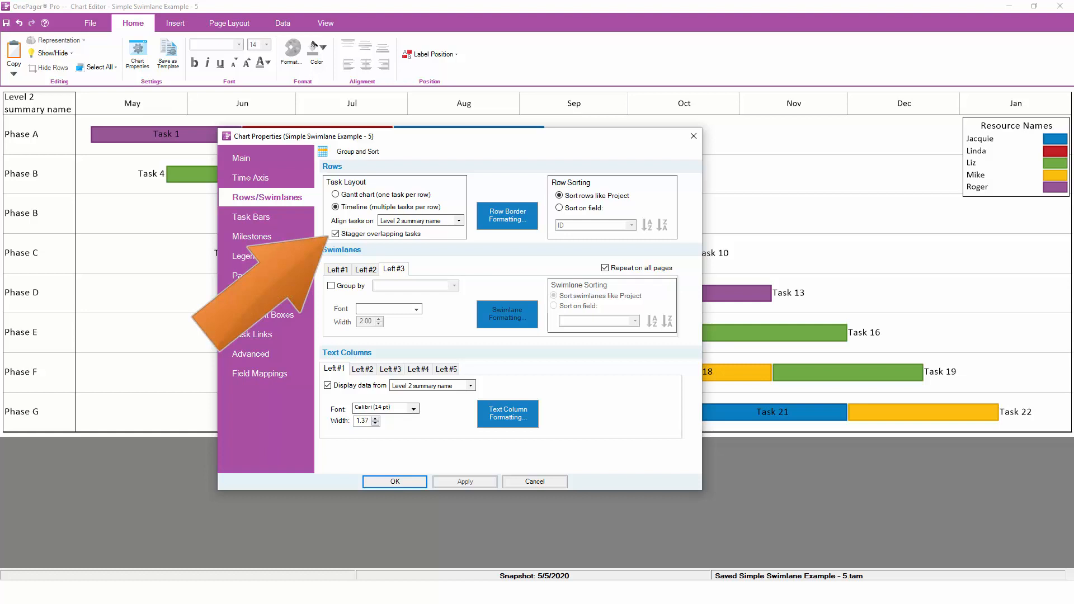
pyautogui.click(335, 233)
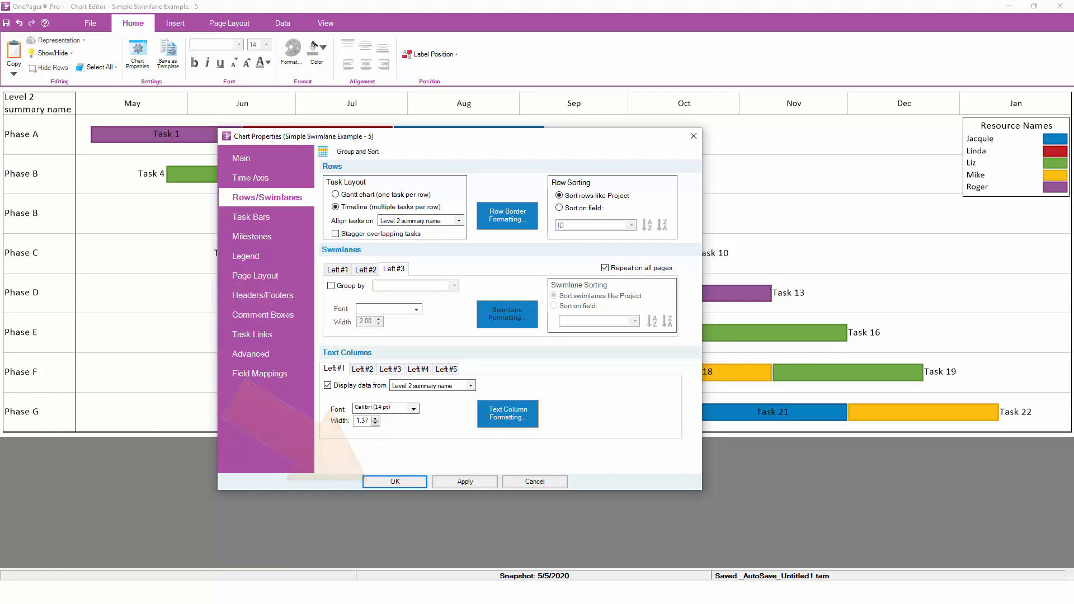
pyautogui.click(394, 481)
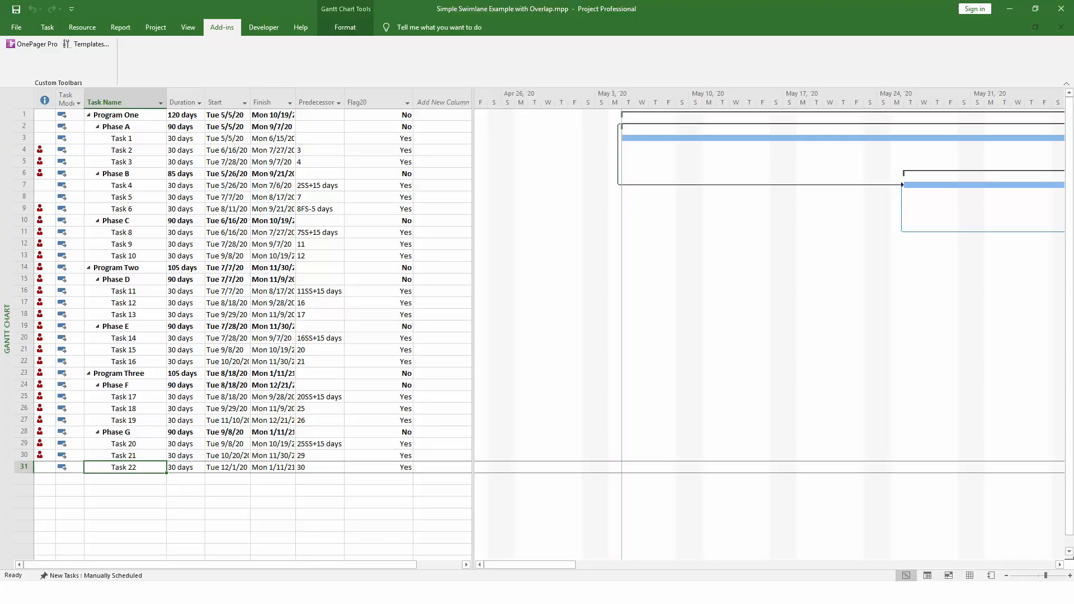
# Go back to the single-row phase chart and reopen its swimlane settings
pyautogui.click(31, 44)
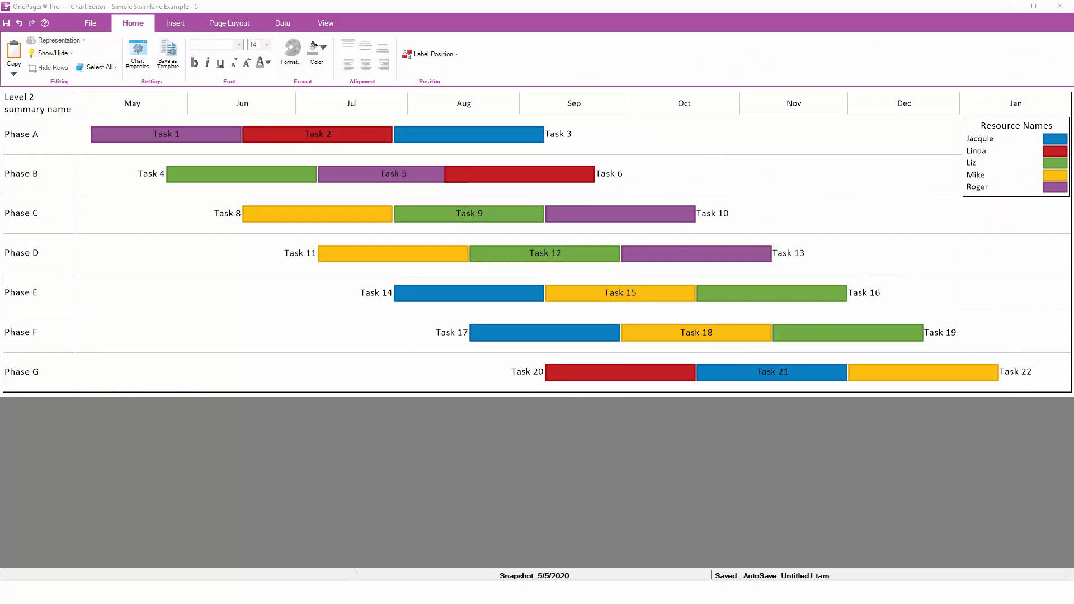
pyautogui.click(136, 54)
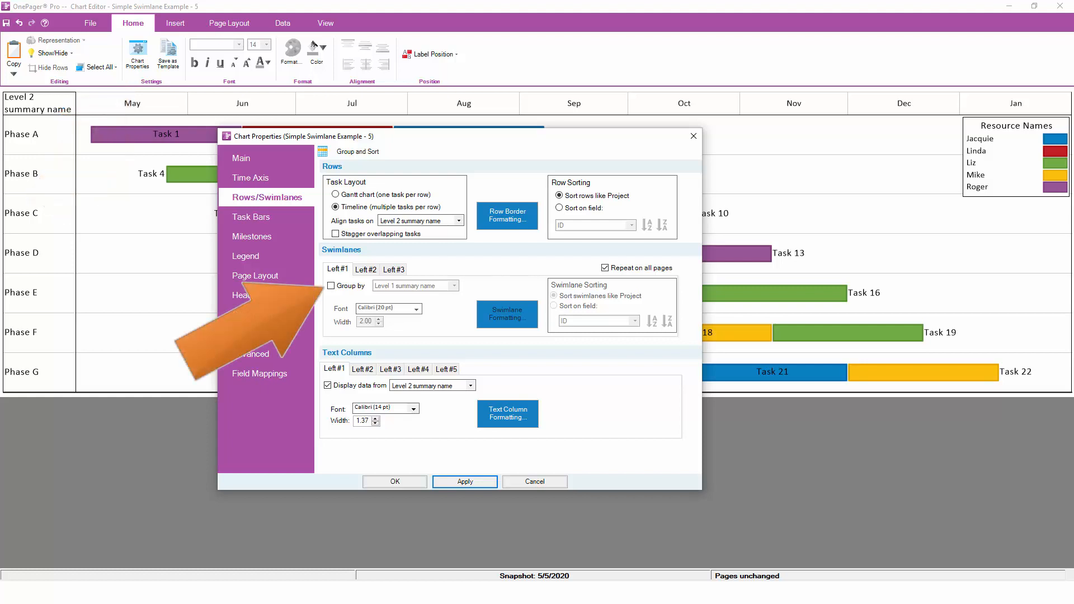
# Group rows into Left #1 swimlanes by Level 1 summary name (program)
pyautogui.click(331, 285)
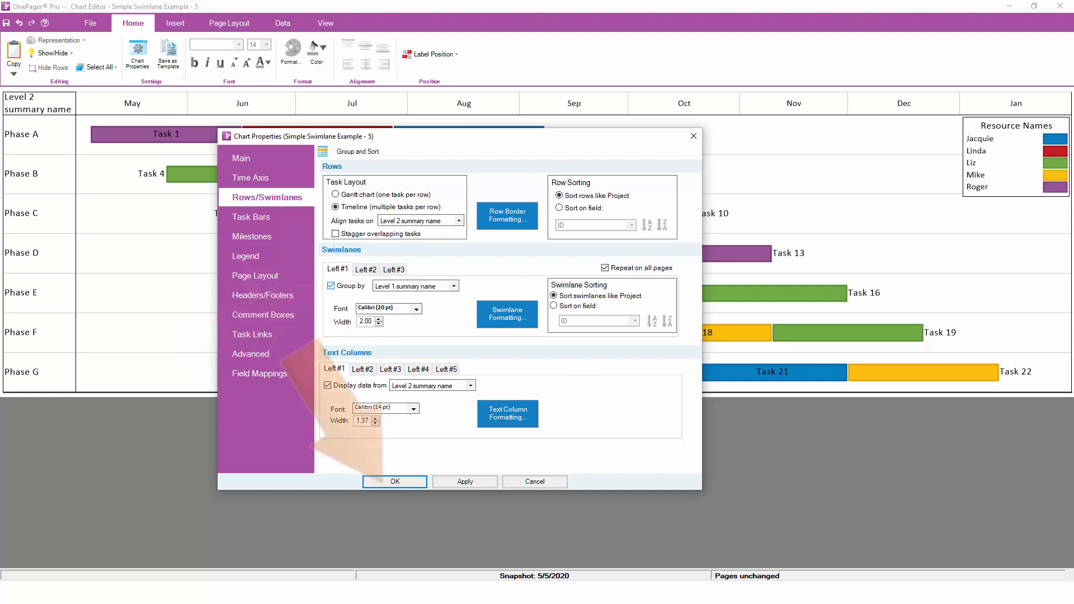
pyautogui.click(394, 481)
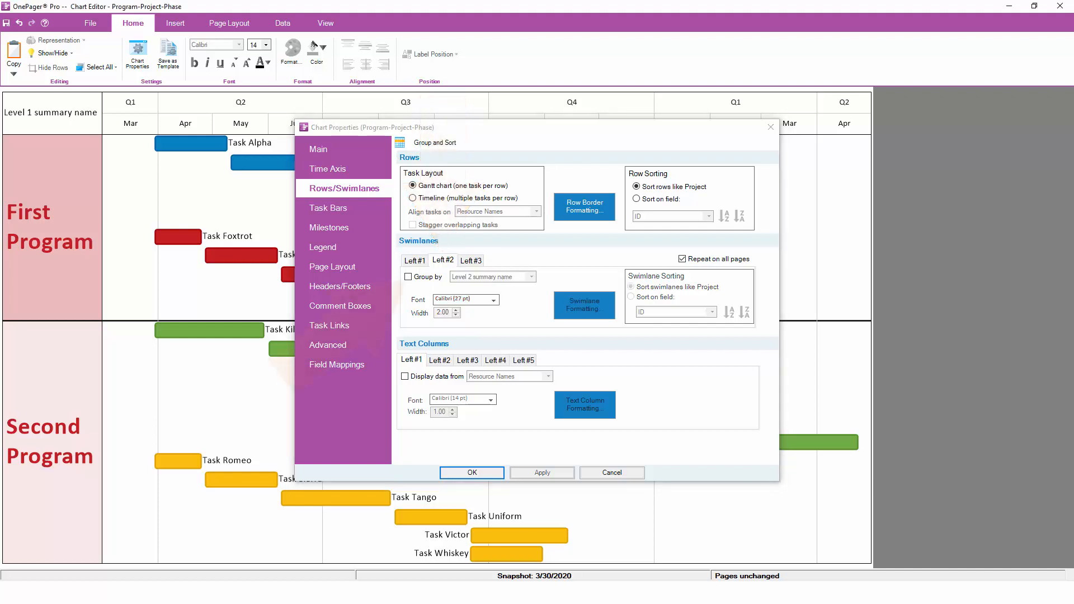
# Add Left #2 and Left #3 swimlanes grouped by Level 2 and Level 3 summary names
pyautogui.click(408, 276)
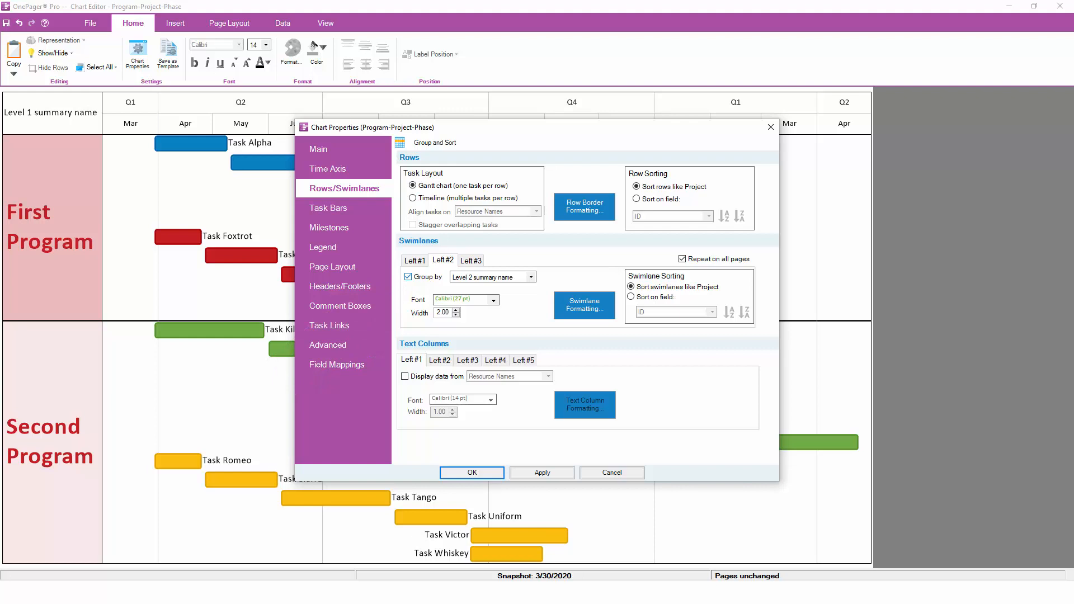
pyautogui.click(471, 261)
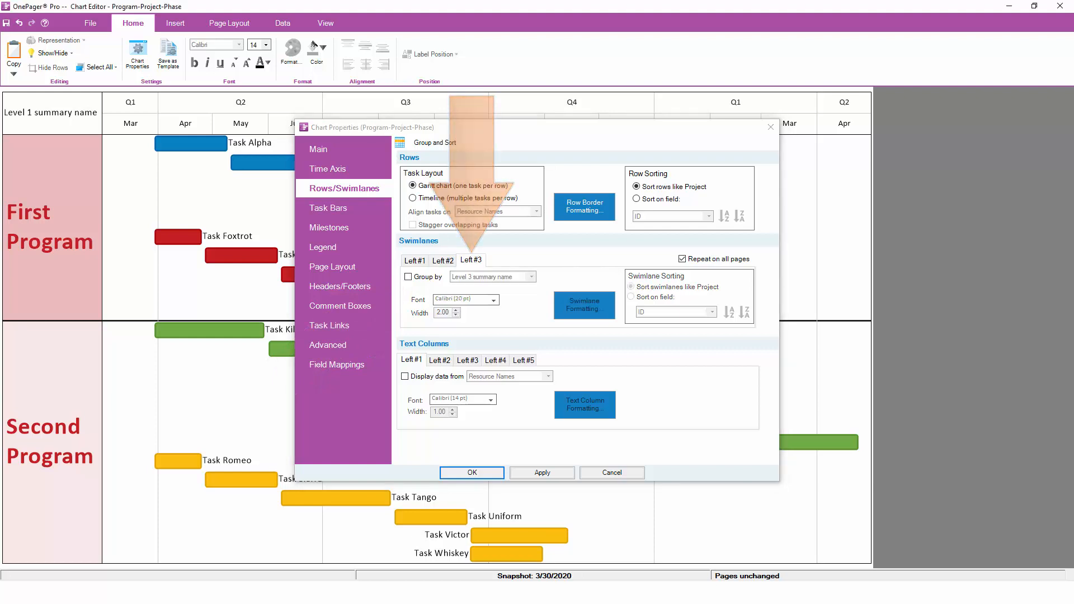
pyautogui.click(408, 276)
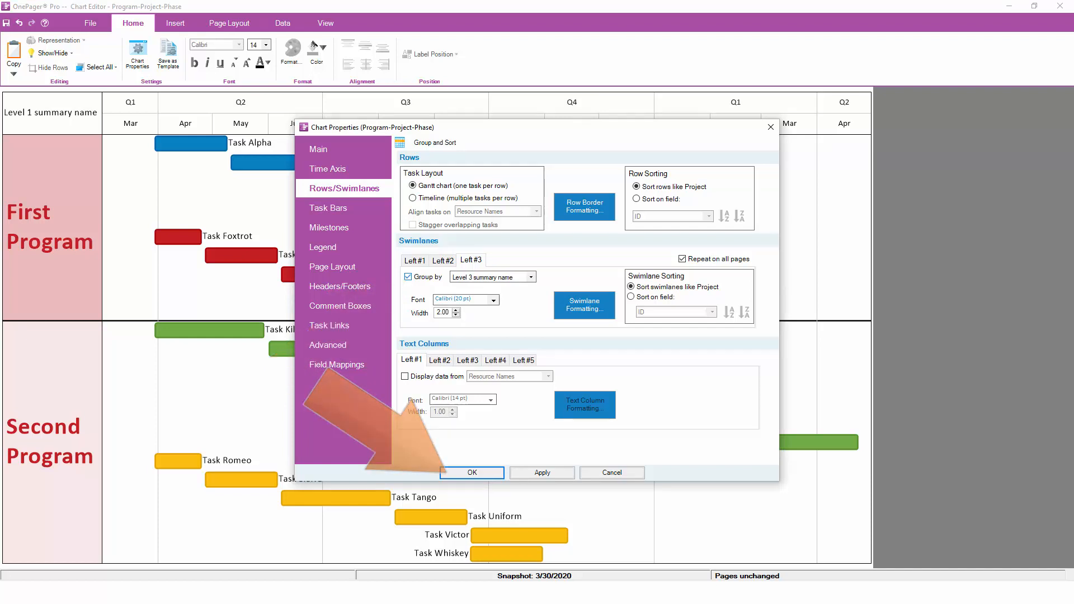
pyautogui.click(471, 472)
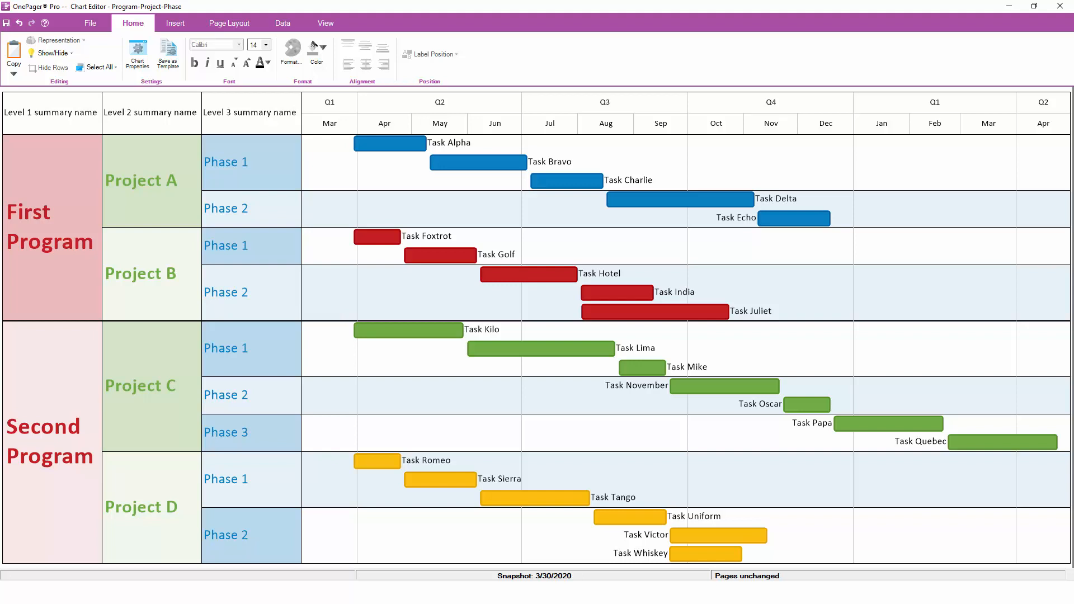
pyautogui.click(136, 55)
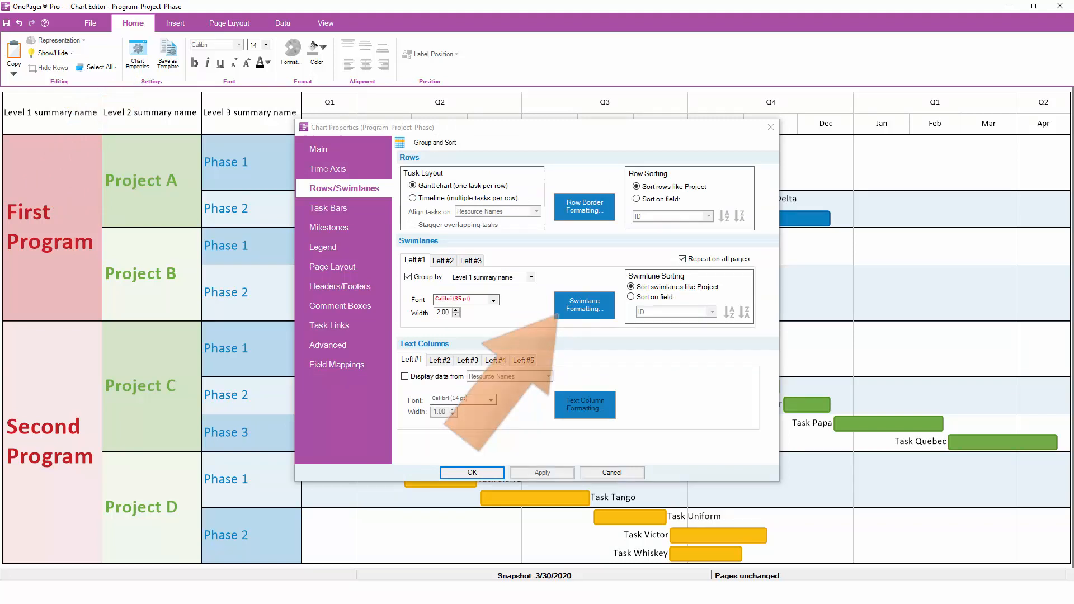
# Bring up Swimlane Formatting for the Left #1 program swimlanes
pyautogui.click(584, 304)
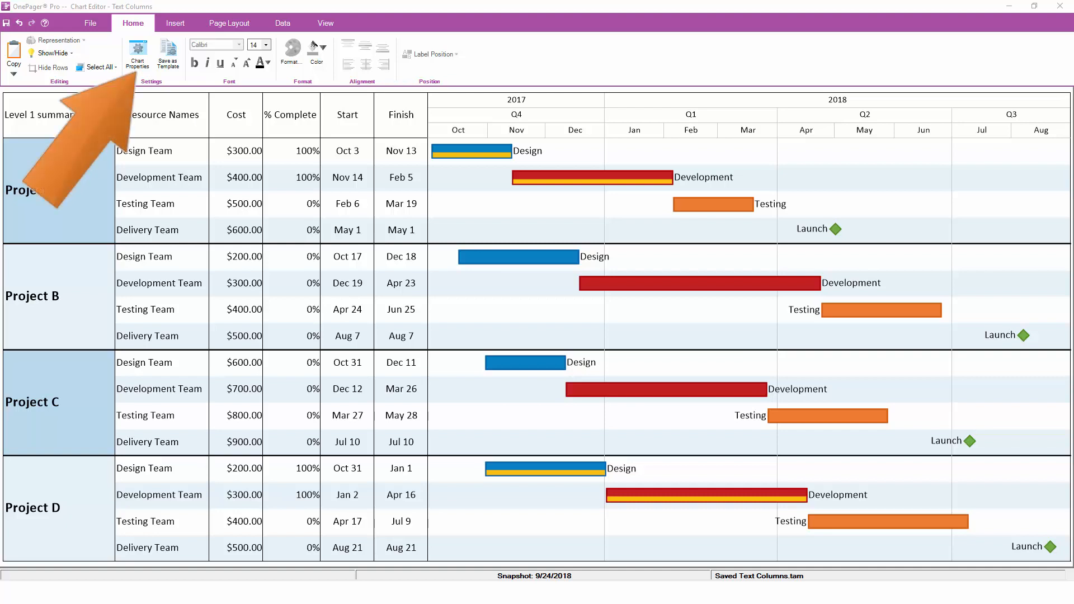
# Show the Text Columns chart's properties, with swimlanes sorted by Level 1 summary name
pyautogui.click(137, 53)
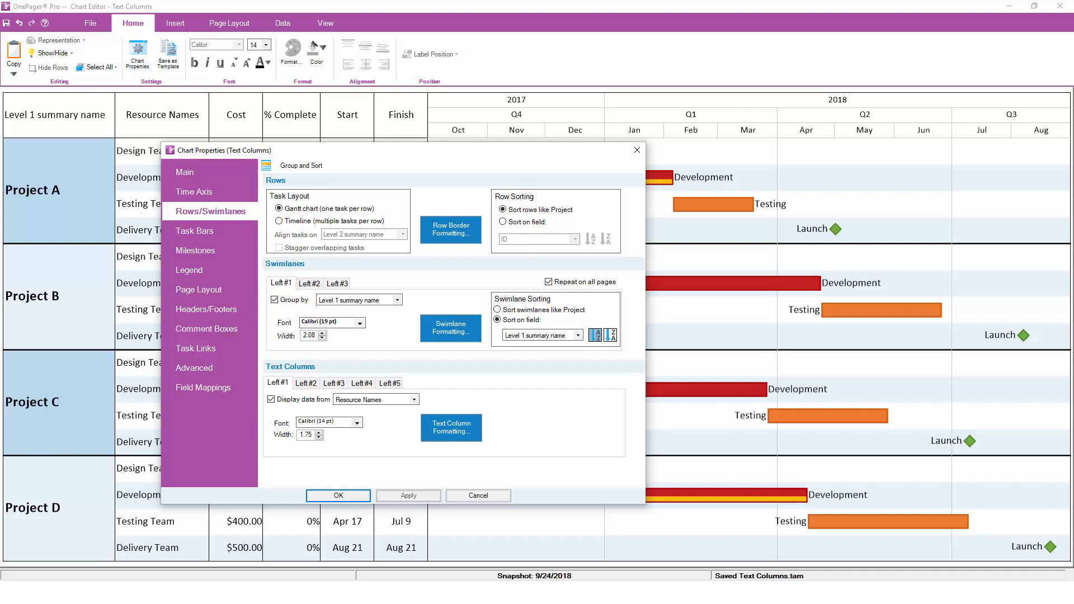
# Review text columns Cost, % Complete, Start and Finish, then bring up the Finish column's formatting
pyautogui.click(306, 383)
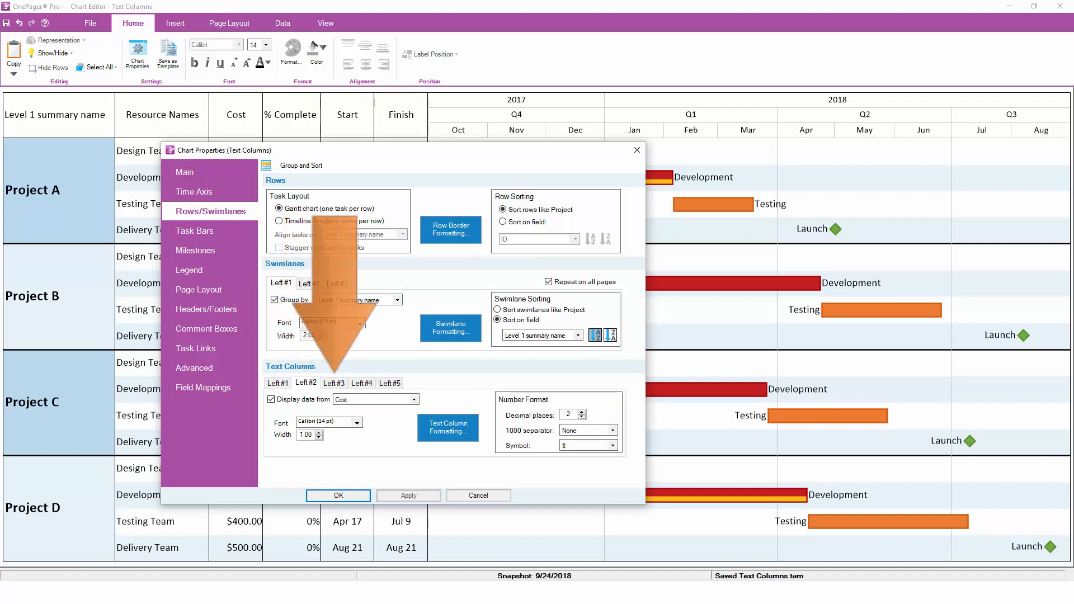
pyautogui.click(333, 382)
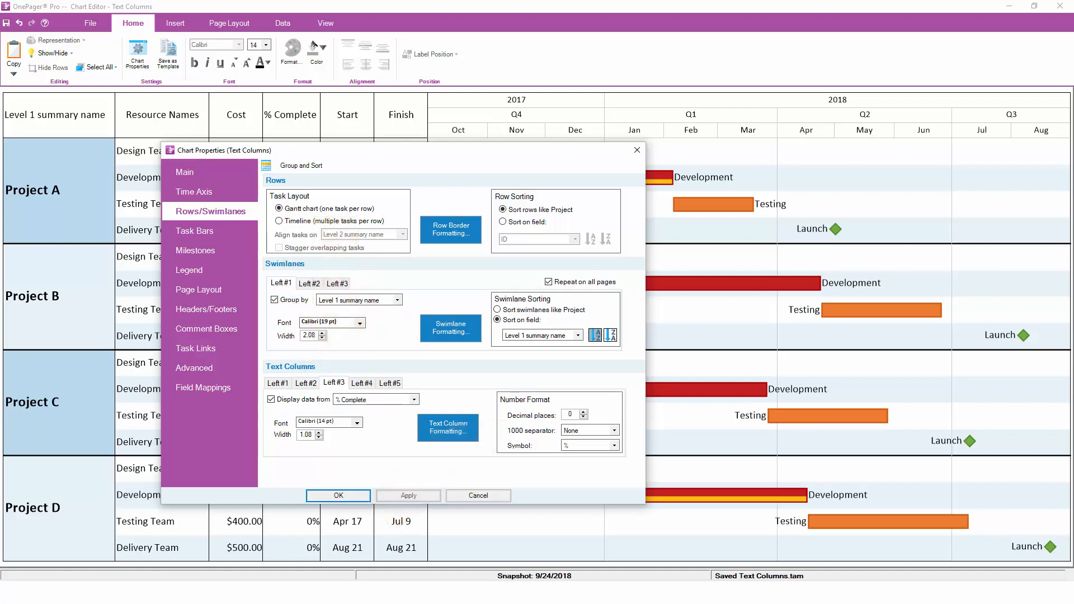
pyautogui.click(362, 382)
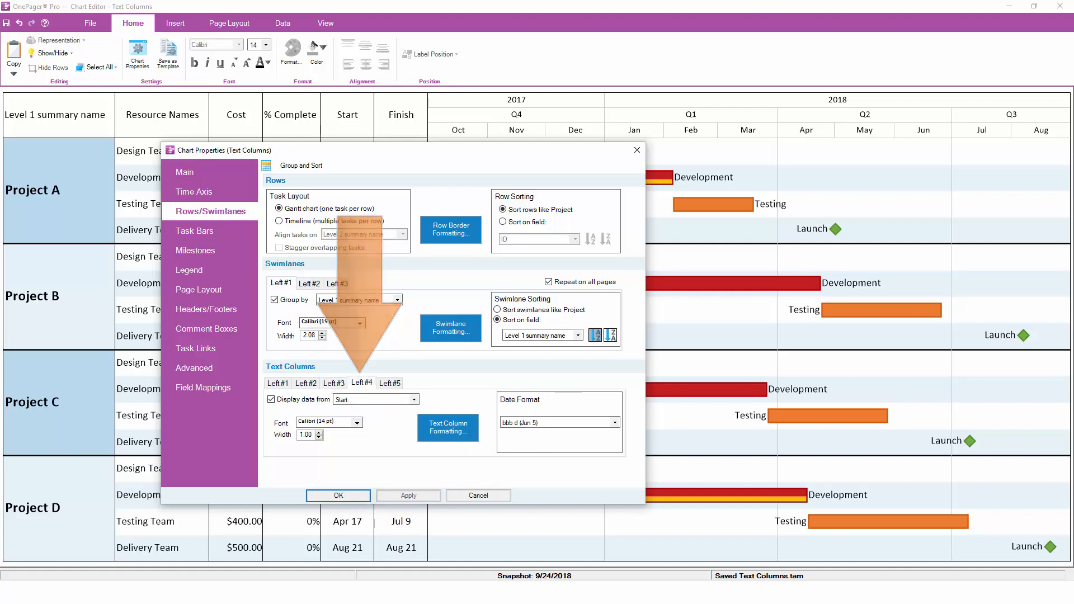
pyautogui.click(389, 383)
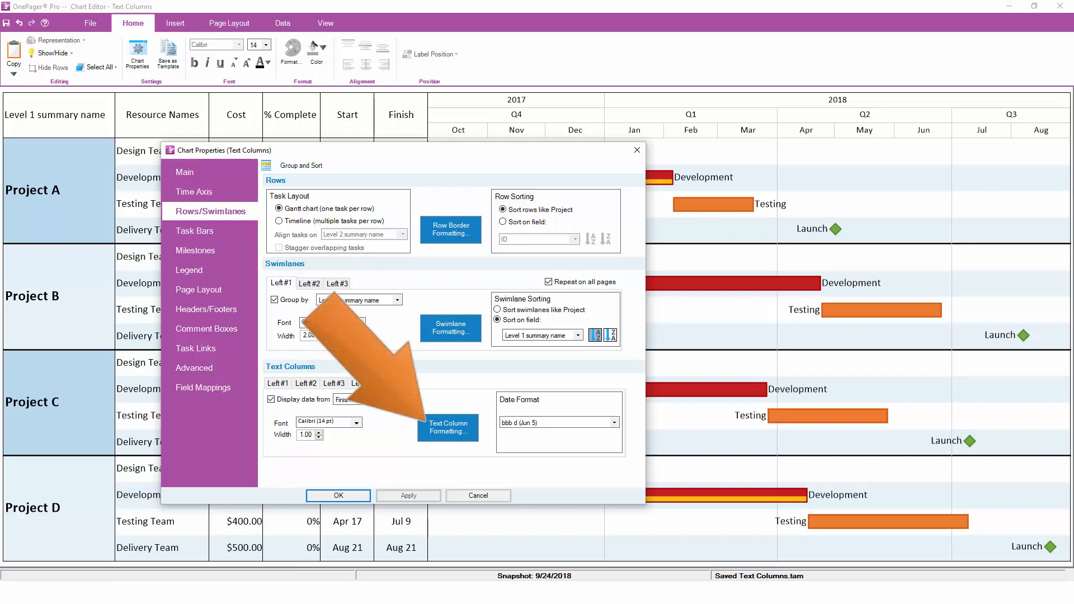
pyautogui.click(447, 427)
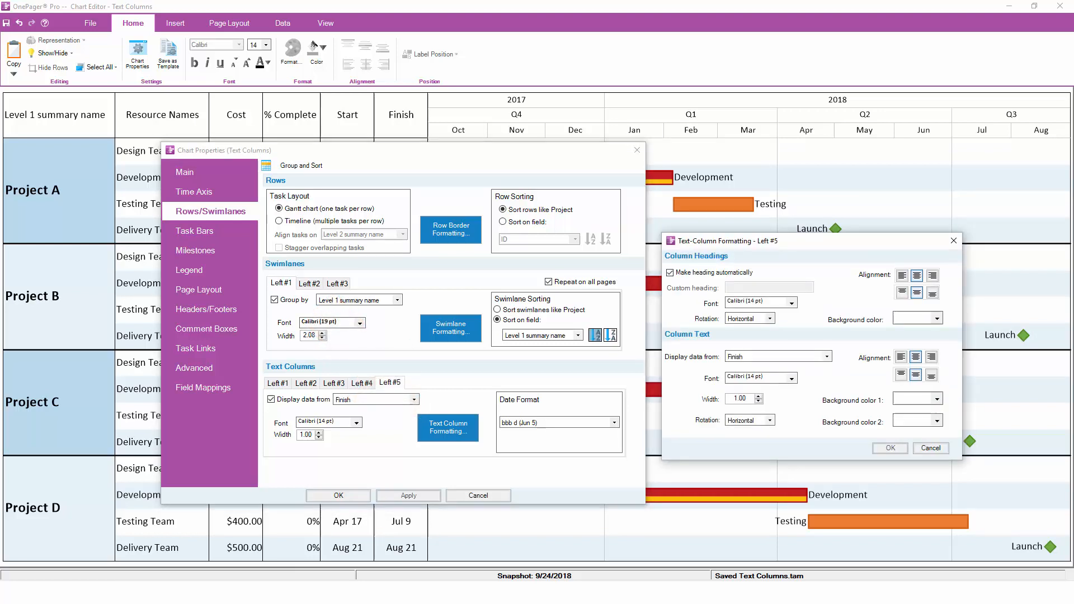